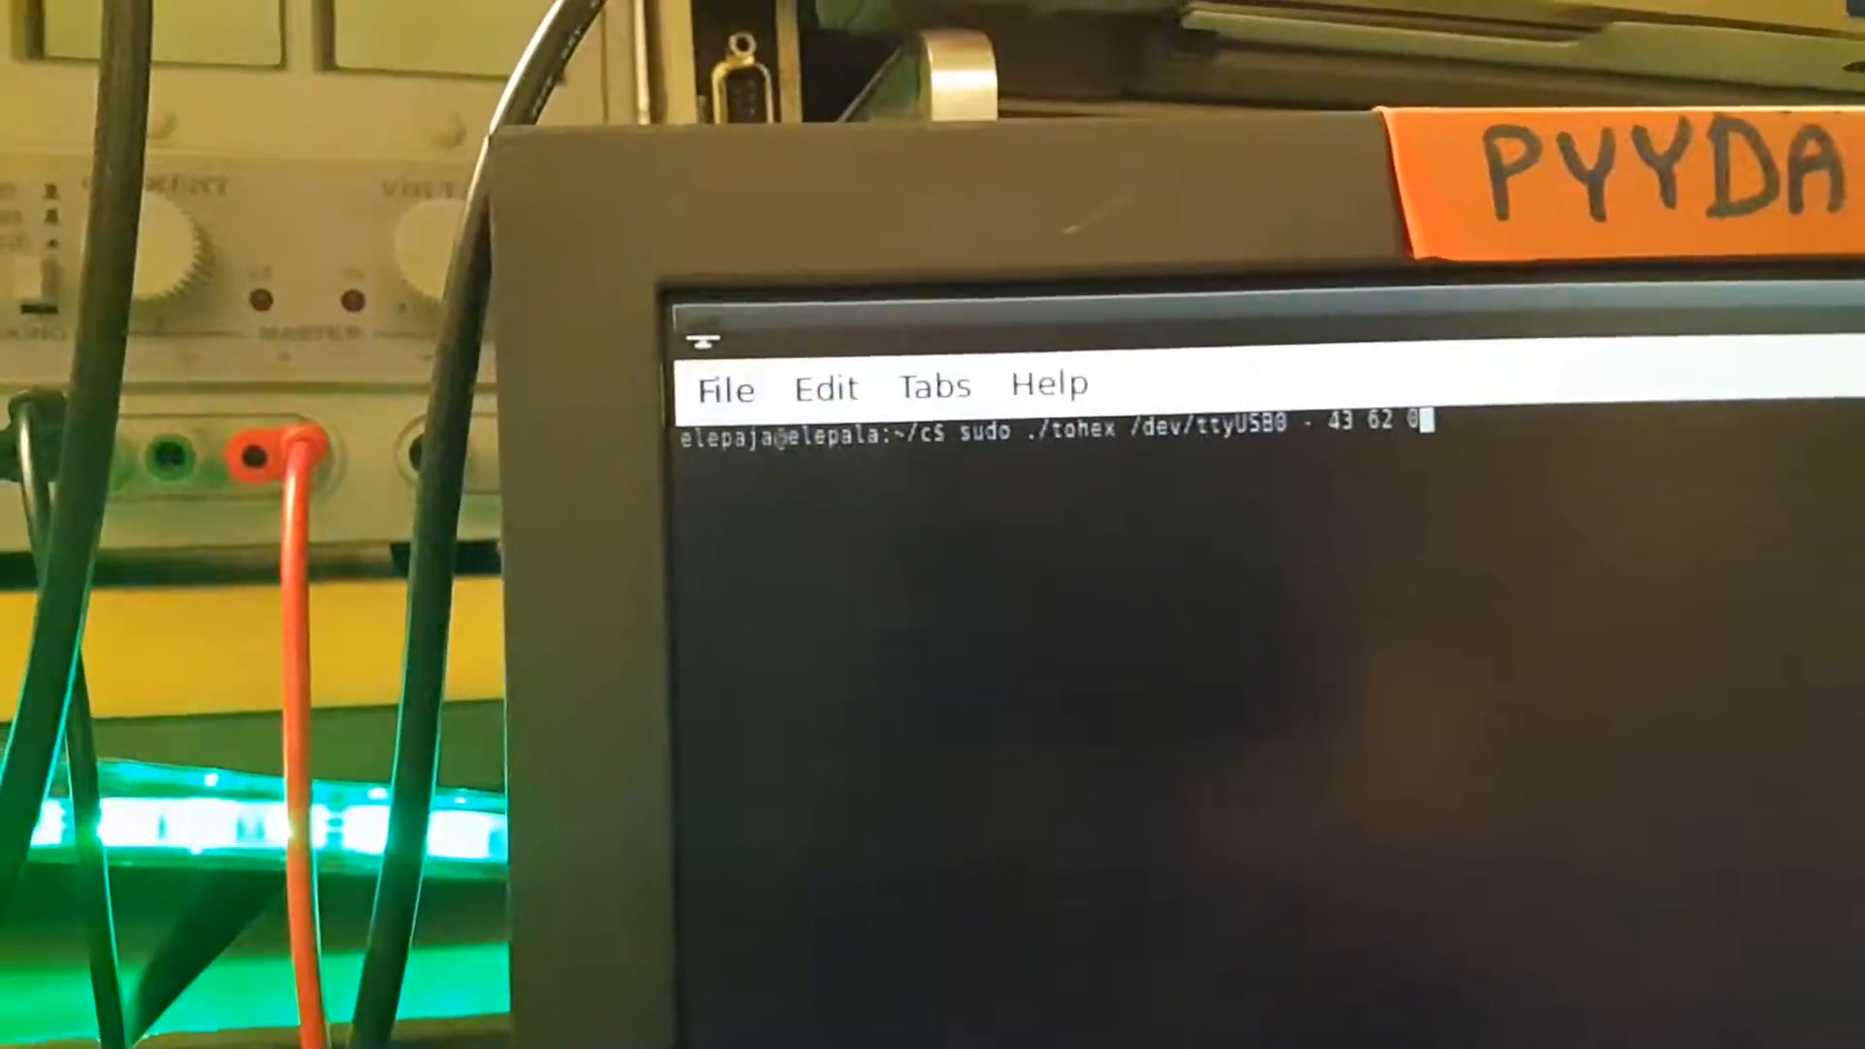
# - Run ./tohex on /dev/ttyUSB0 so 11-byte hex frames stream down the terminal
pyautogui.press('Return')
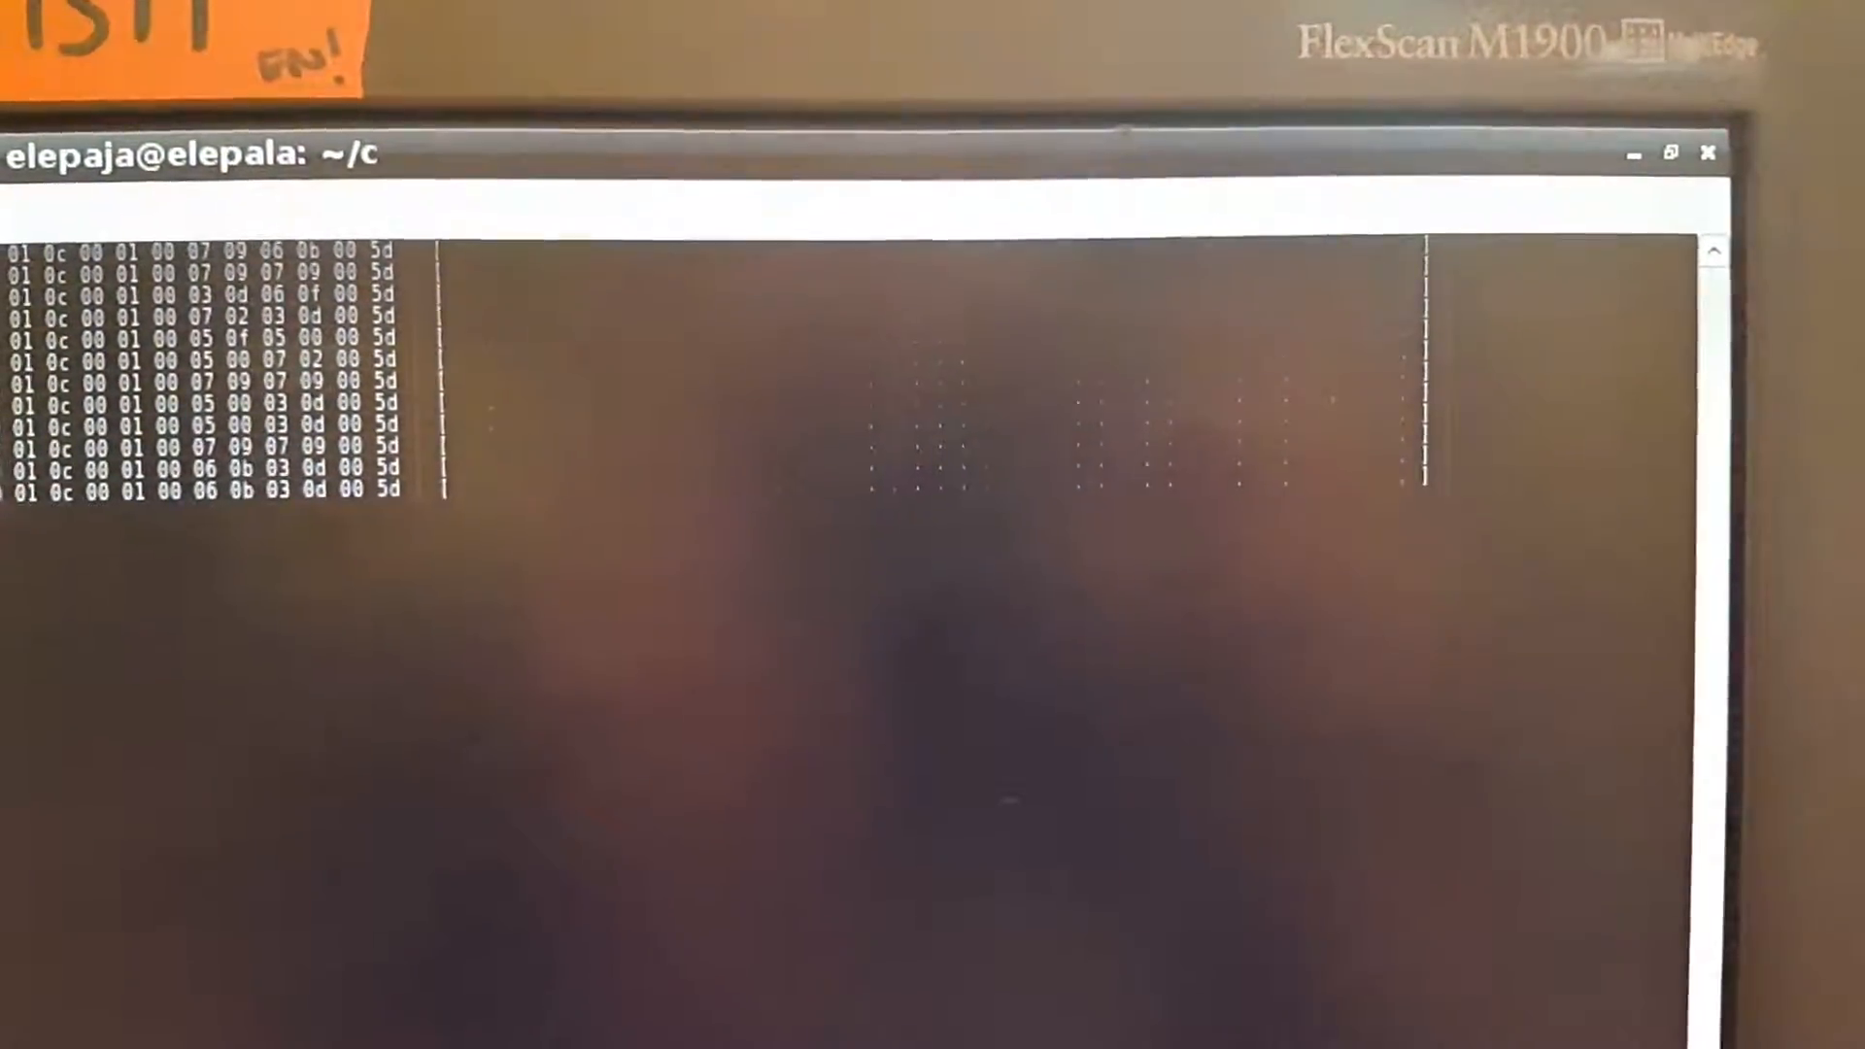